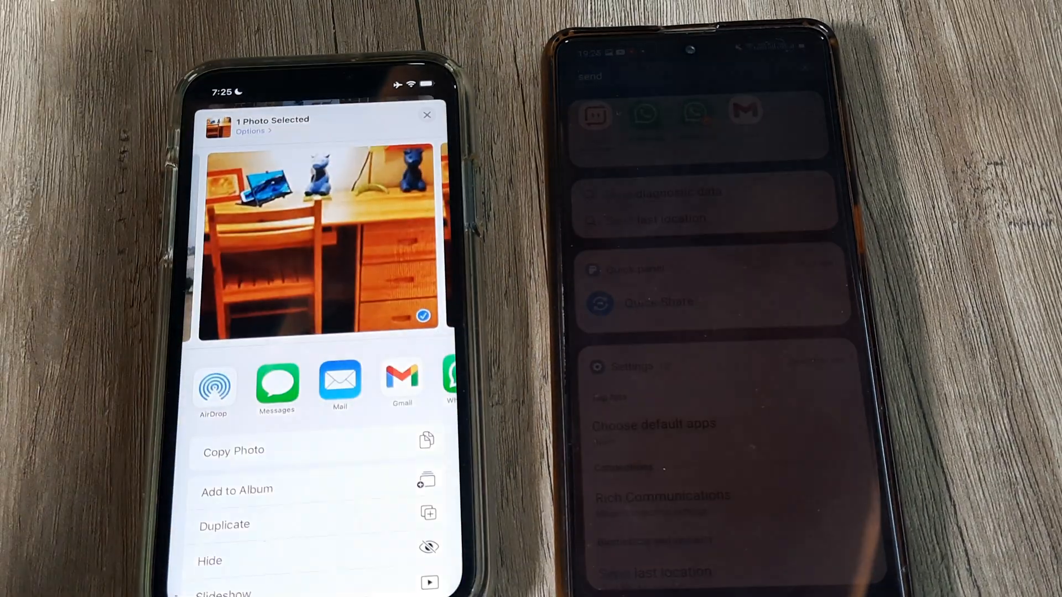
Scroll the iOS share sheet for the desk photo to find Send Anywhere.
scroll("left", 3)
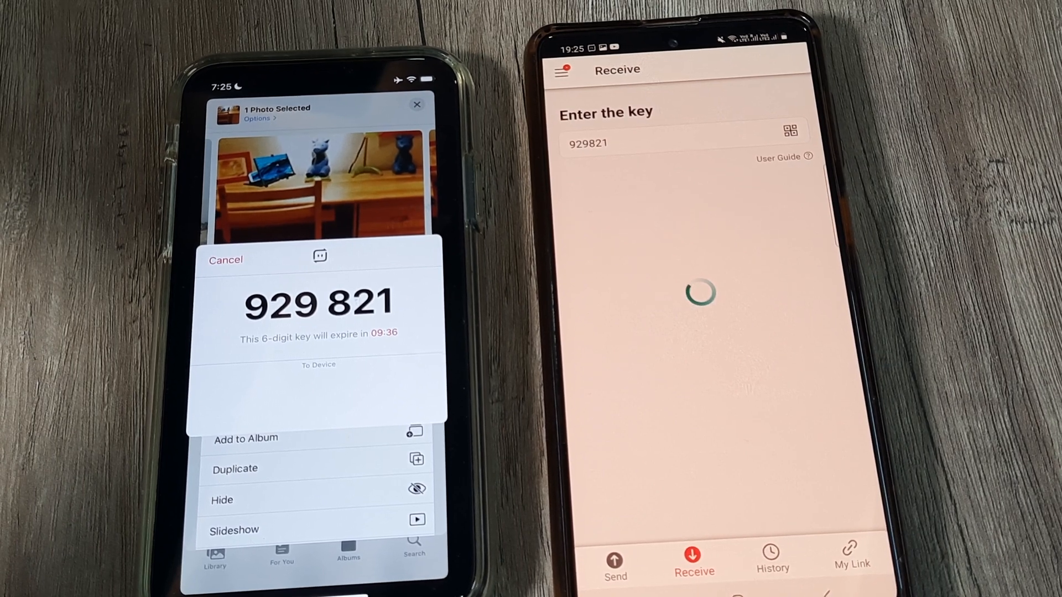
left_click(770, 559)
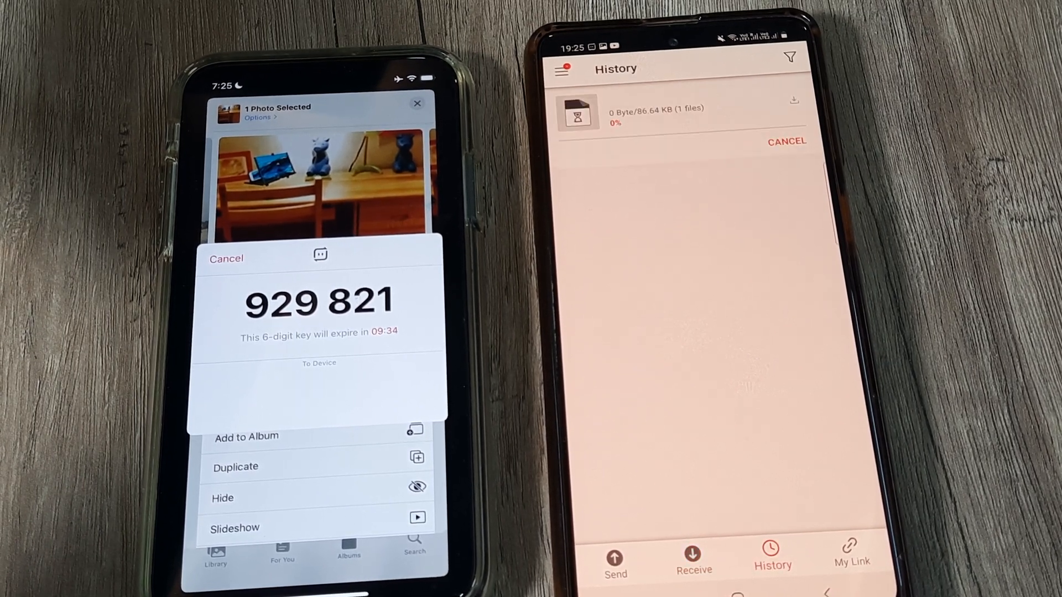